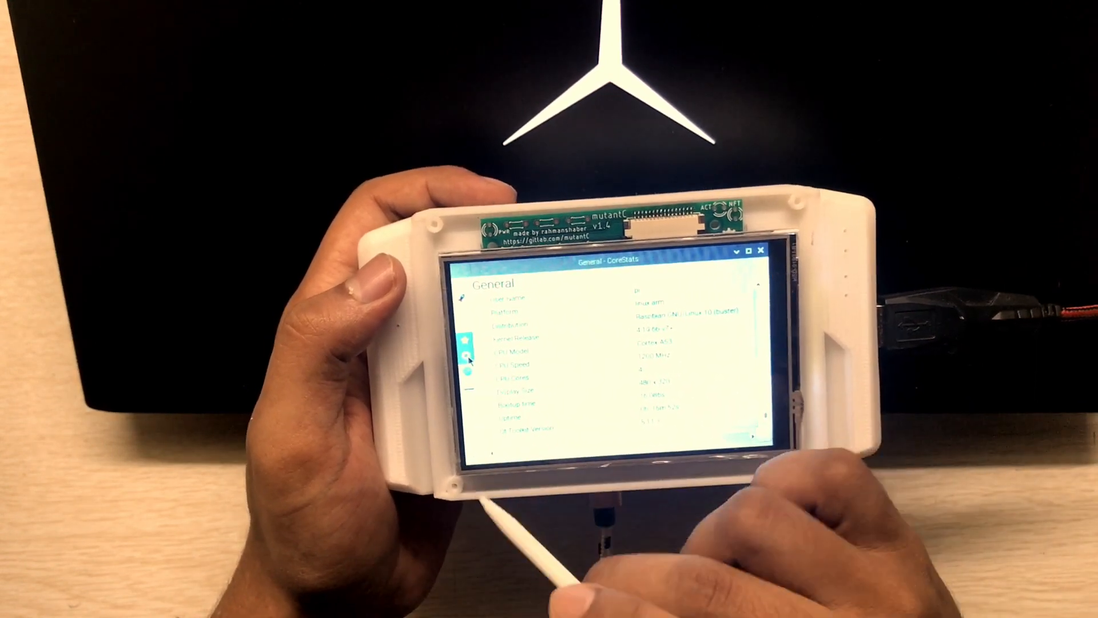
# Open CoreStats Drives and view the 7.44 GB drive's 7.18 GB partition properties.
pyautogui.click(464, 359)
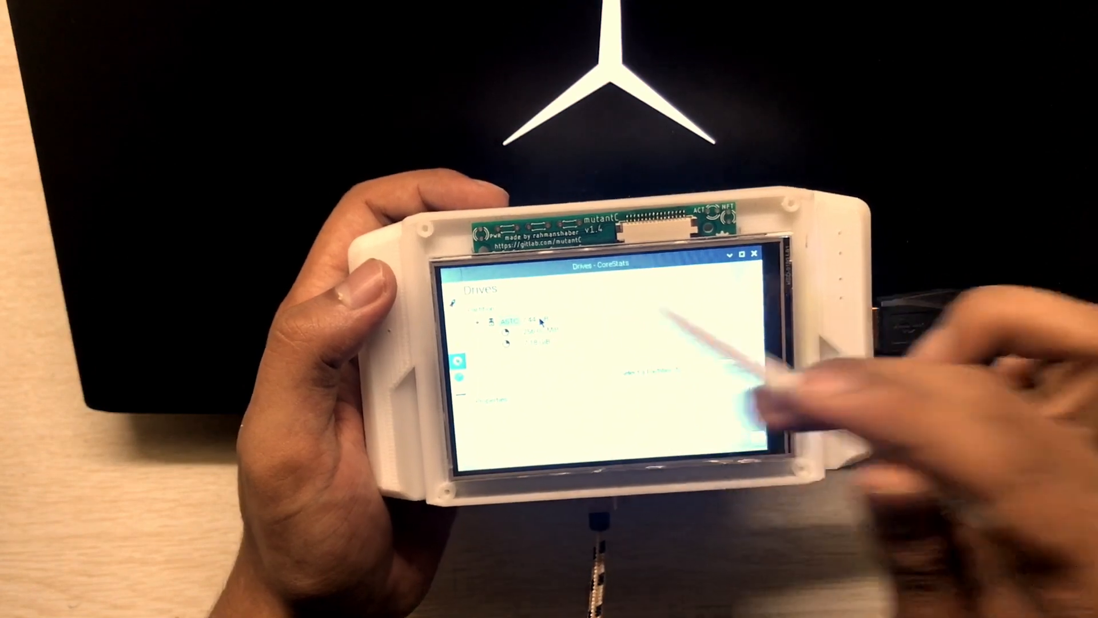
pyautogui.click(511, 316)
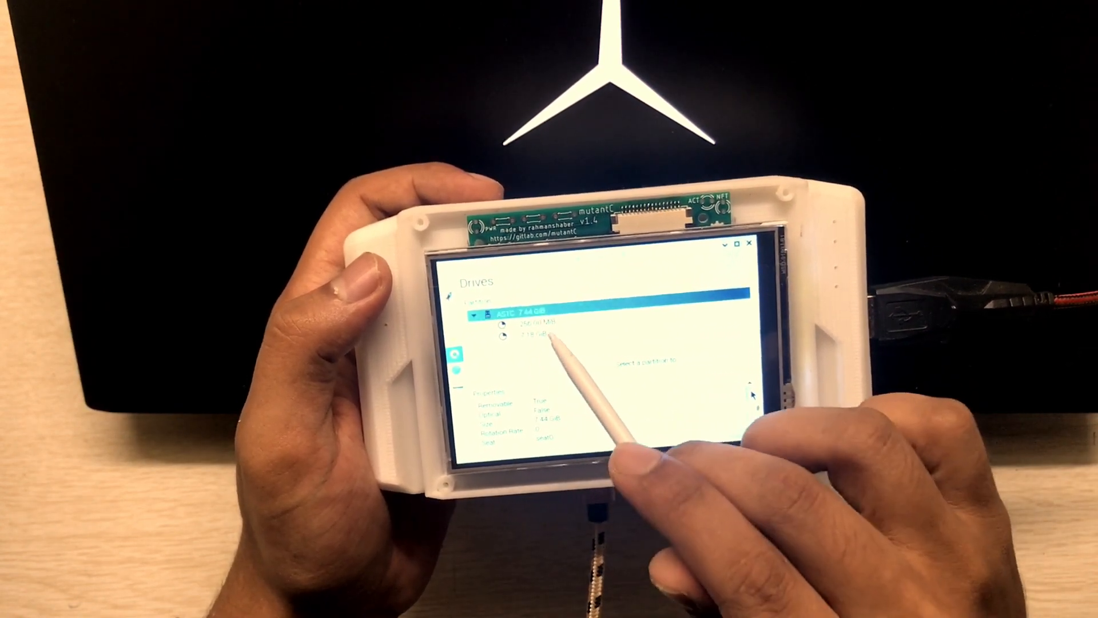
pyautogui.click(549, 322)
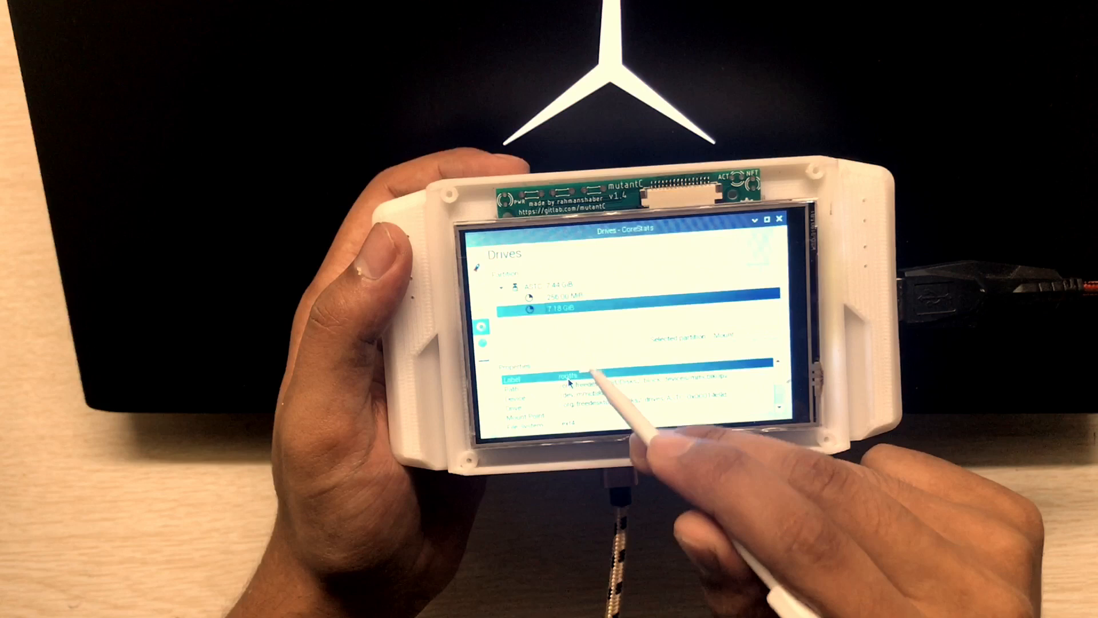
pyautogui.click(780, 218)
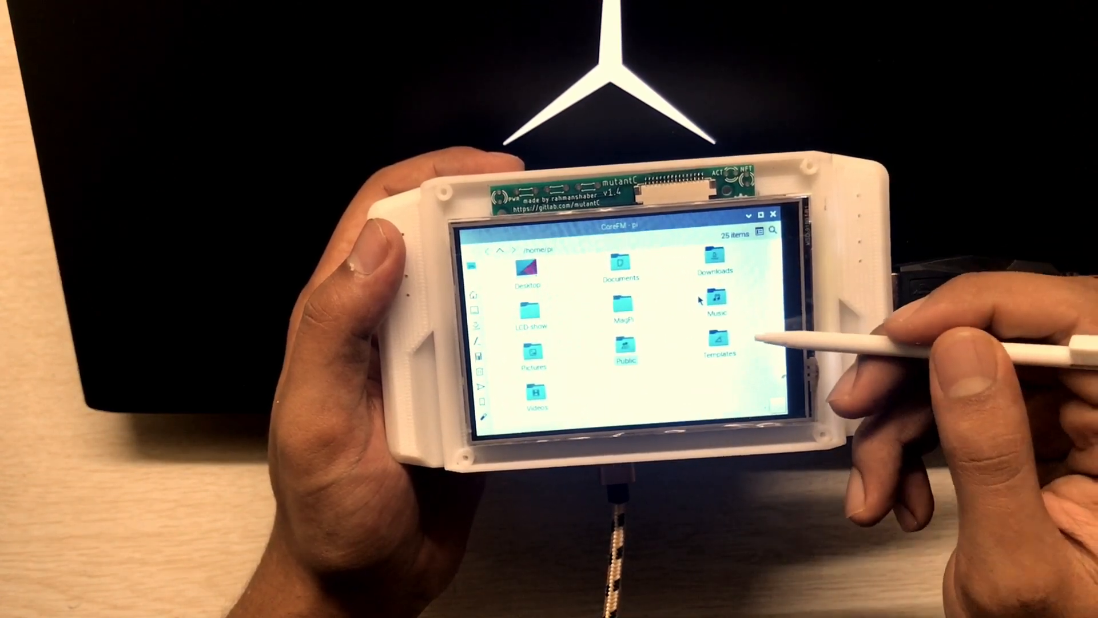
# Open Templates in CoreFM, return to /home/pi, then open the Desktop folder.
pyautogui.doubleClick(714, 348)
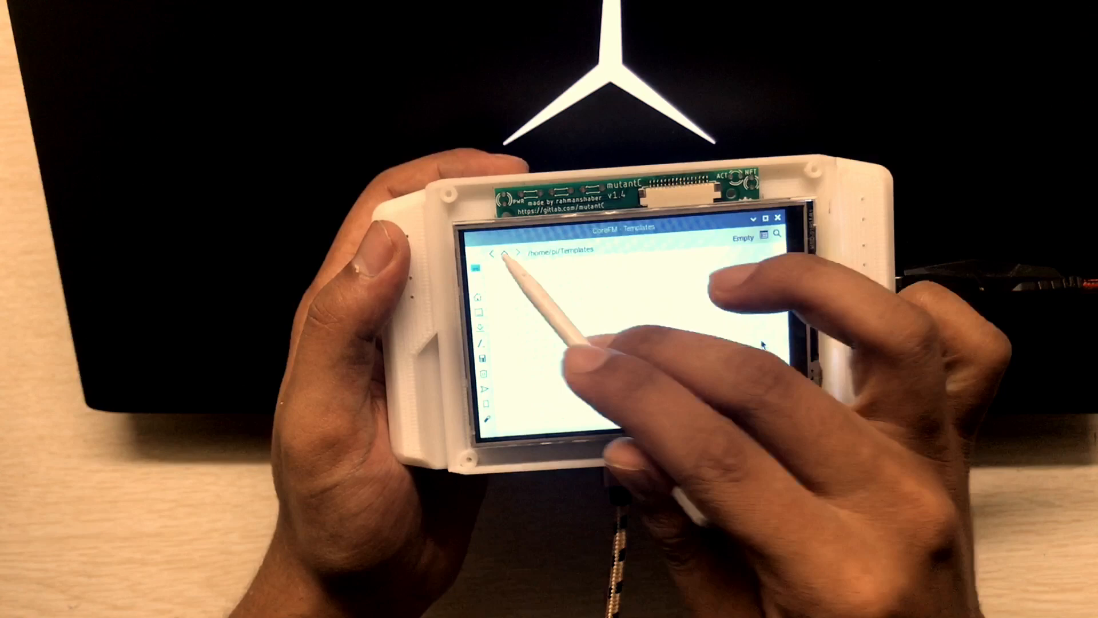
pyautogui.click(491, 252)
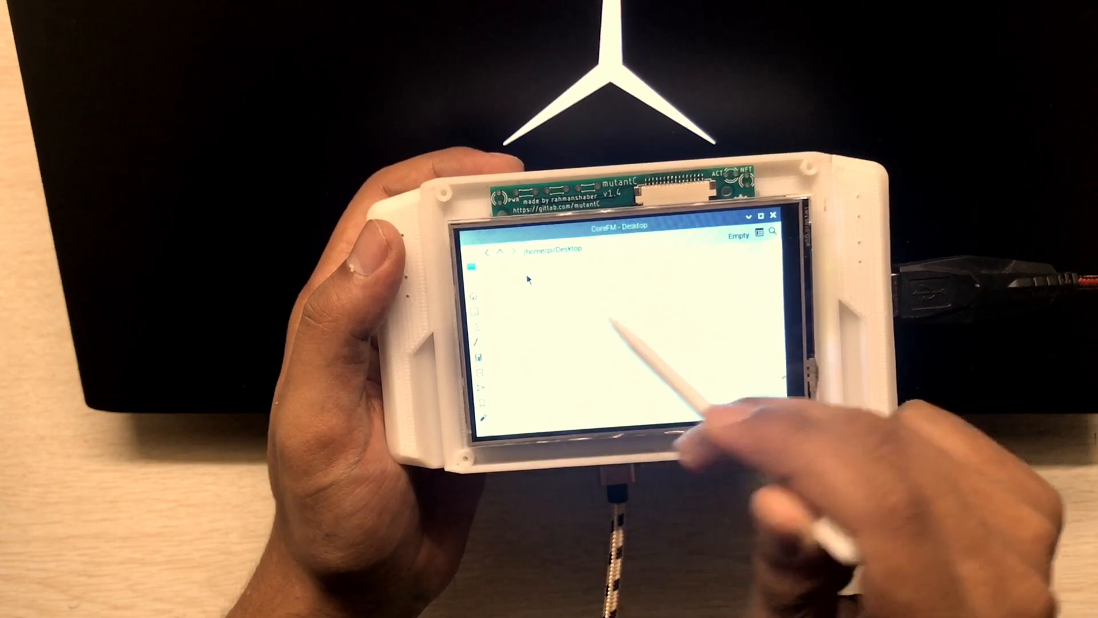
pyautogui.click(499, 254)
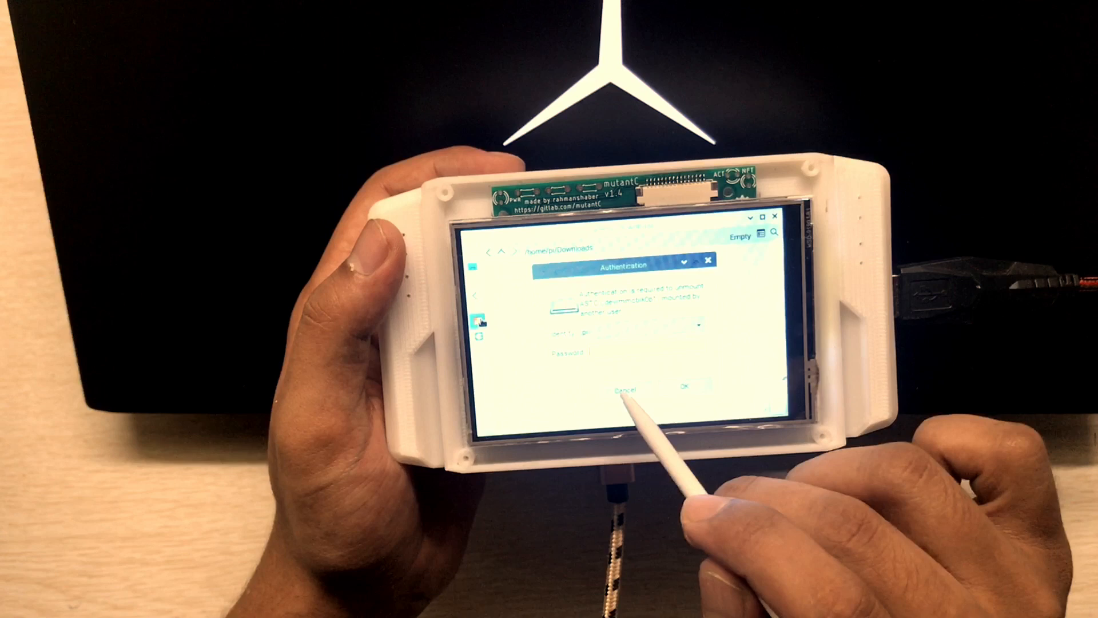
# Cancel the password prompt for unmounting the drive.
pyautogui.click(621, 389)
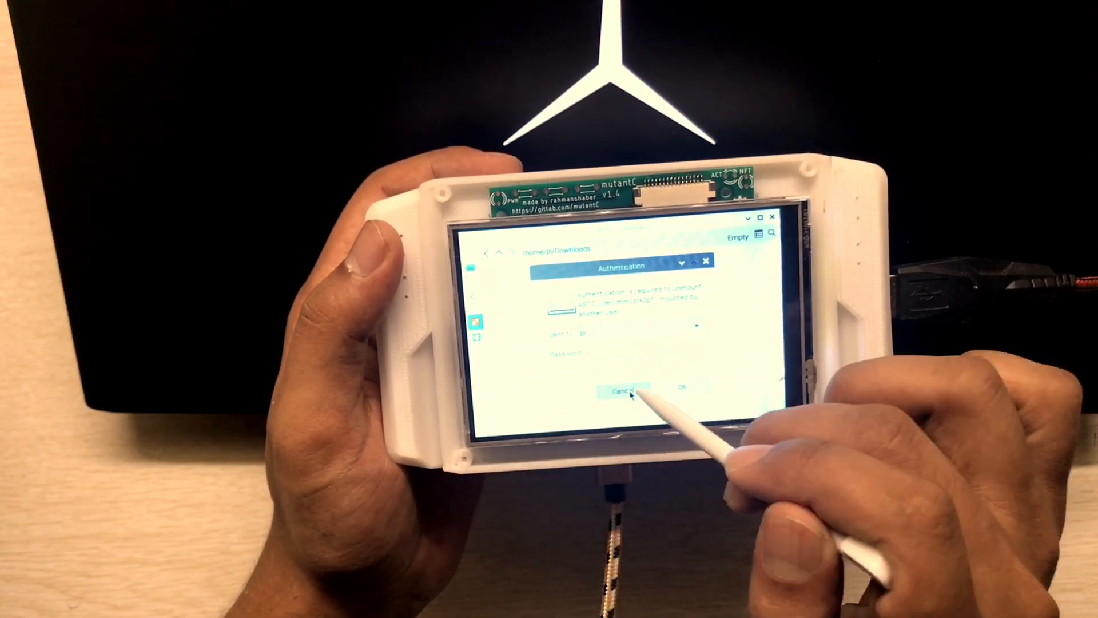
pyautogui.click(619, 390)
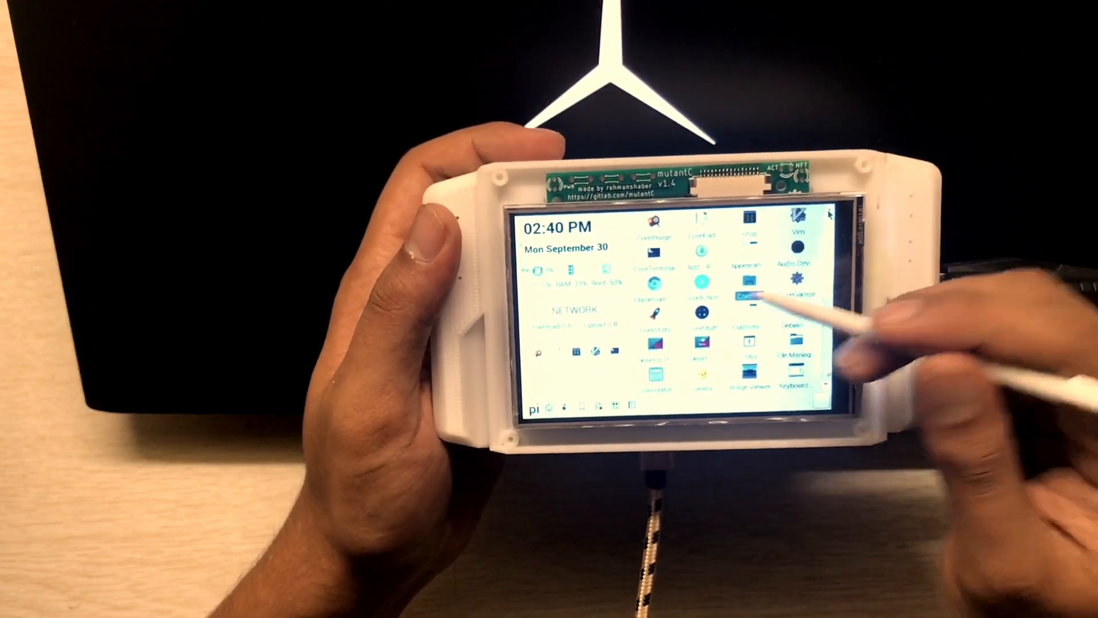
# Browse CoreGarage's CoreTerminal, CoreKeyboard and Others settings pages, then close CoreGarage.
pyautogui.click(749, 294)
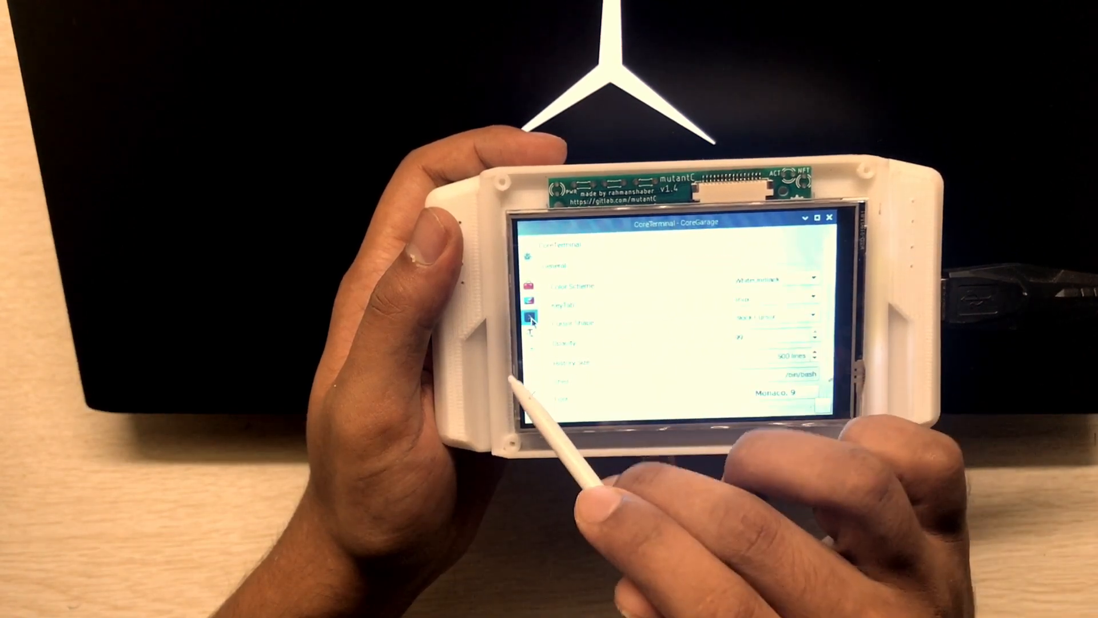
pyautogui.click(530, 322)
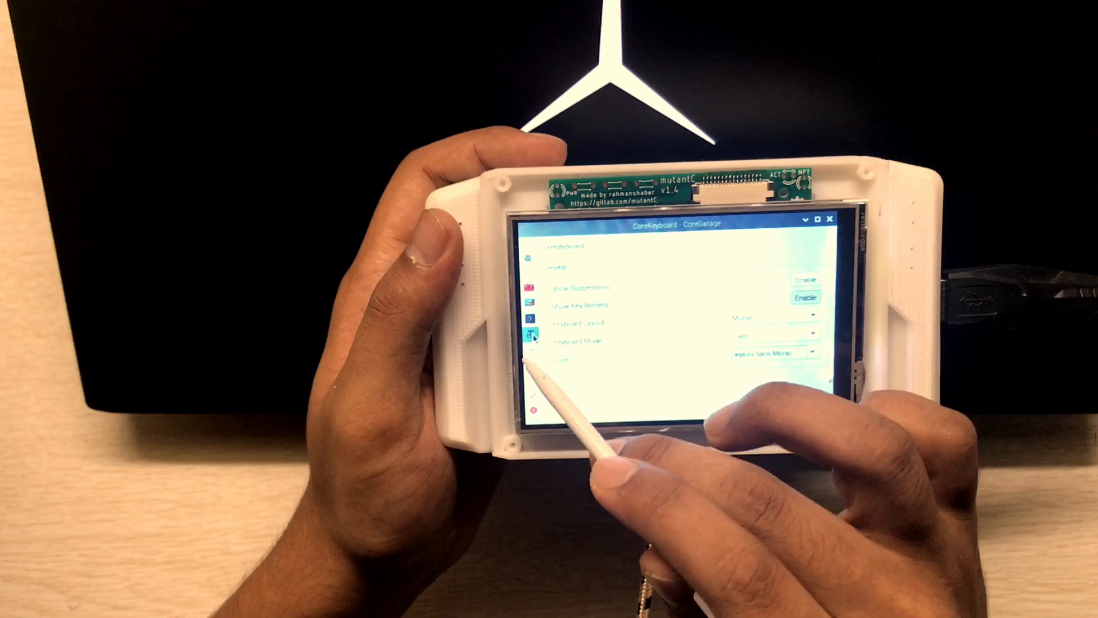
pyautogui.click(535, 346)
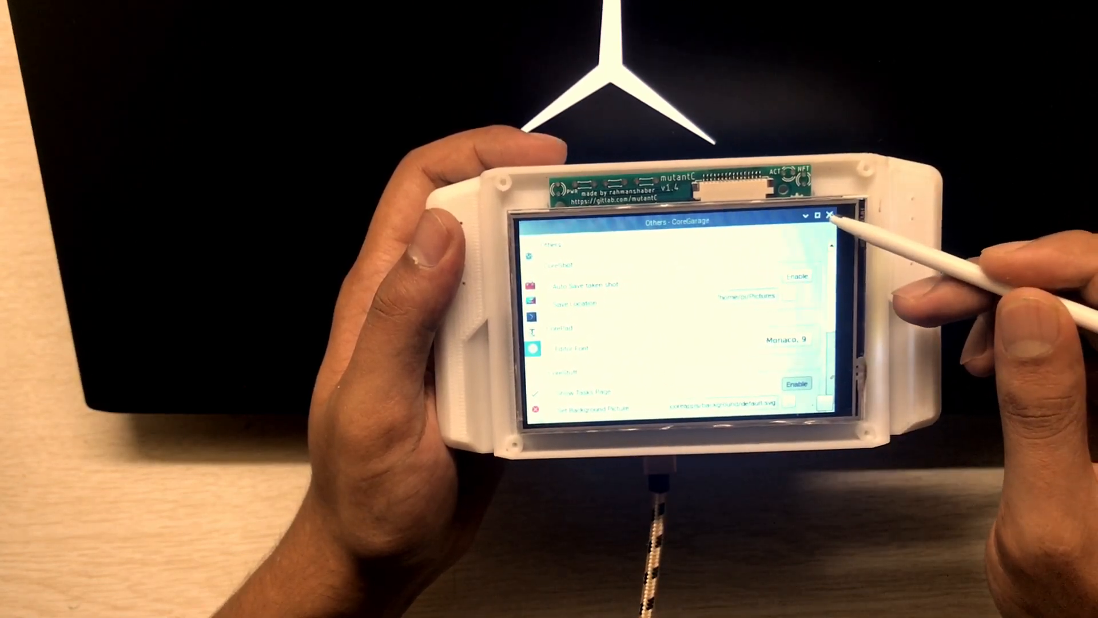
pyautogui.click(829, 213)
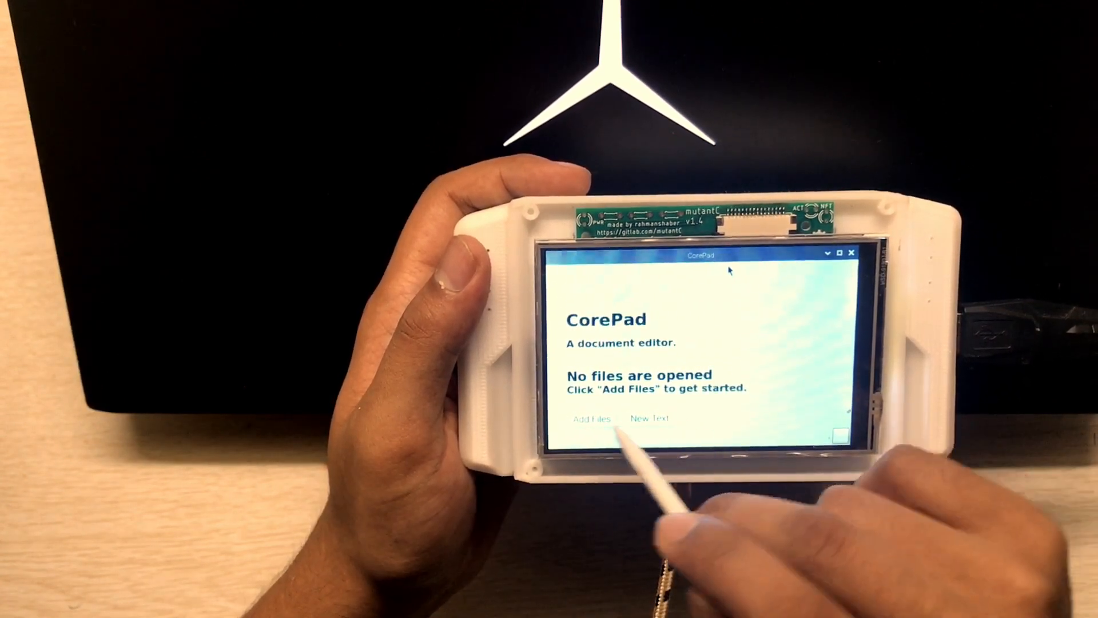
# Open the LICENSE file from the coreaction folder in CorePad.
pyautogui.click(590, 418)
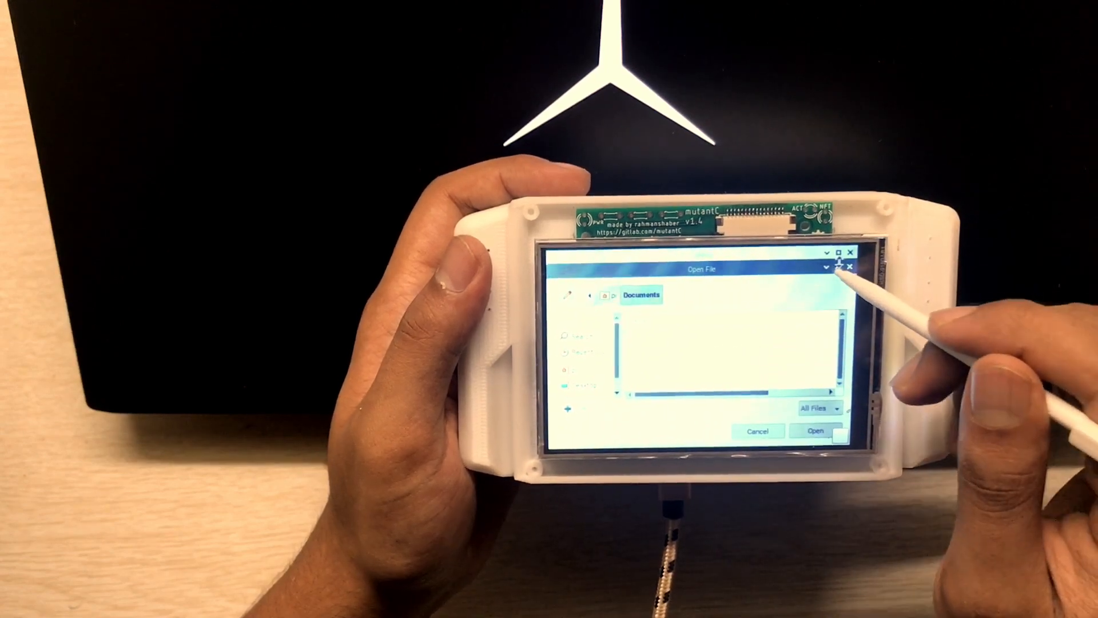
pyautogui.click(581, 356)
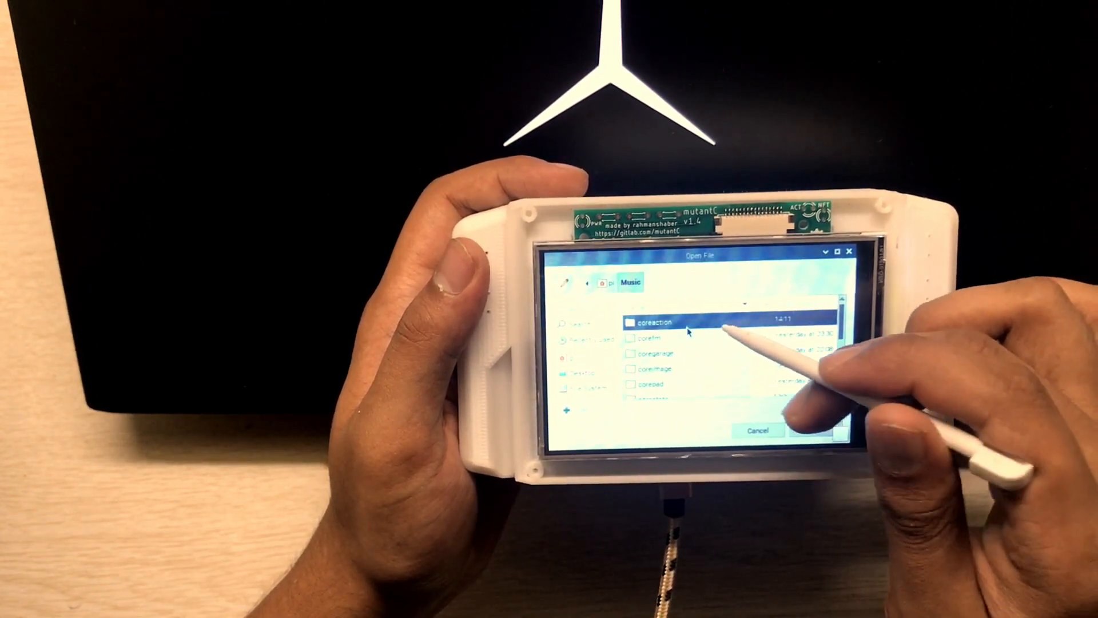
pyautogui.doubleClick(652, 322)
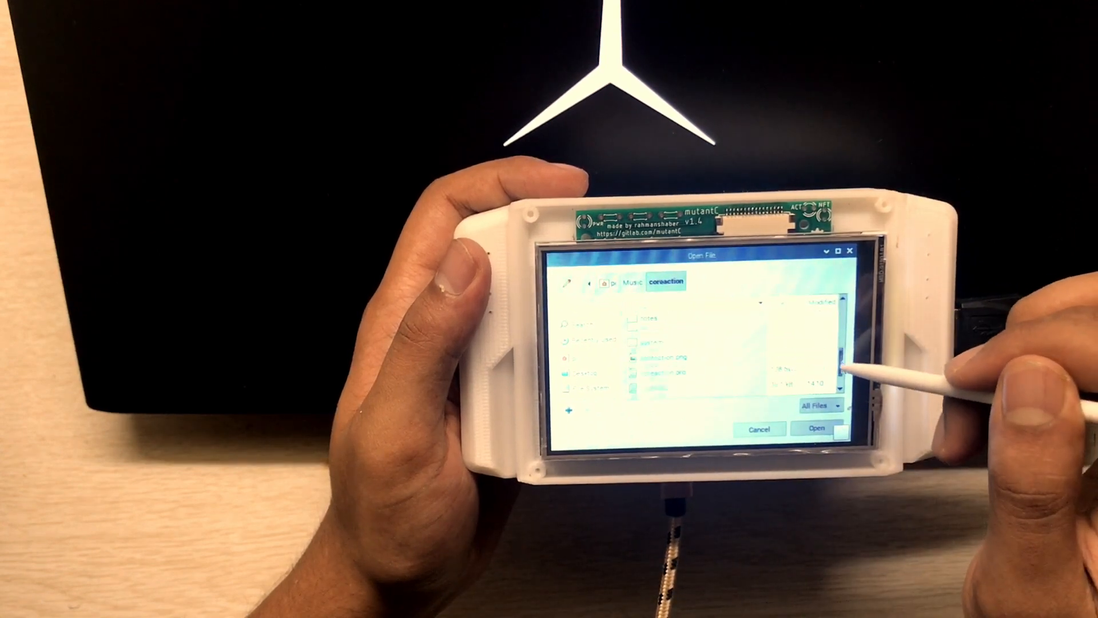
pyautogui.click(658, 359)
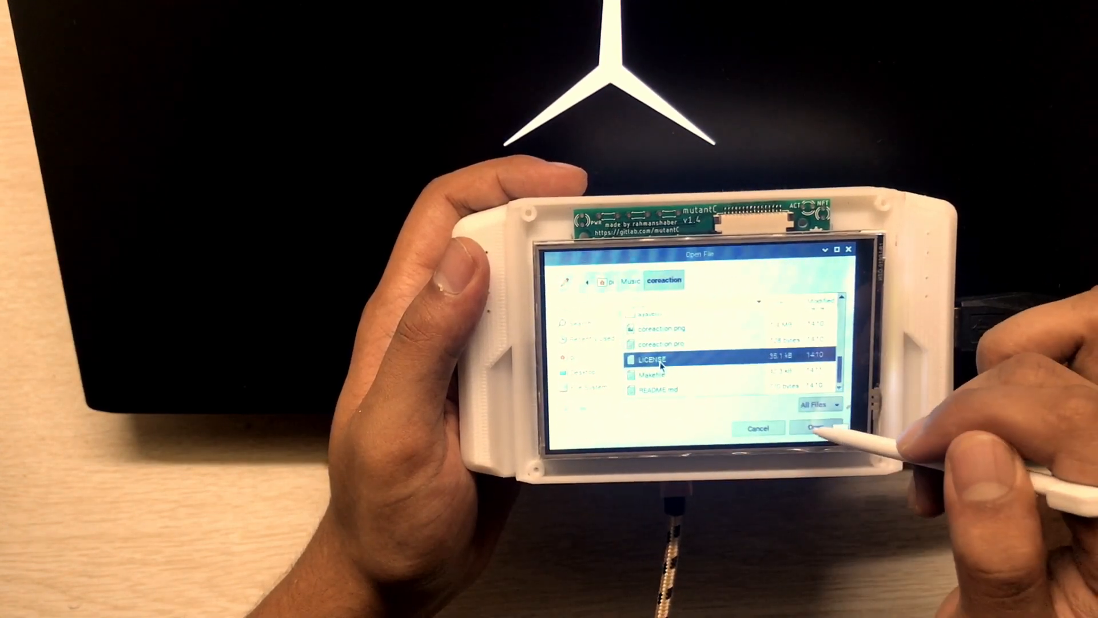
pyautogui.click(816, 427)
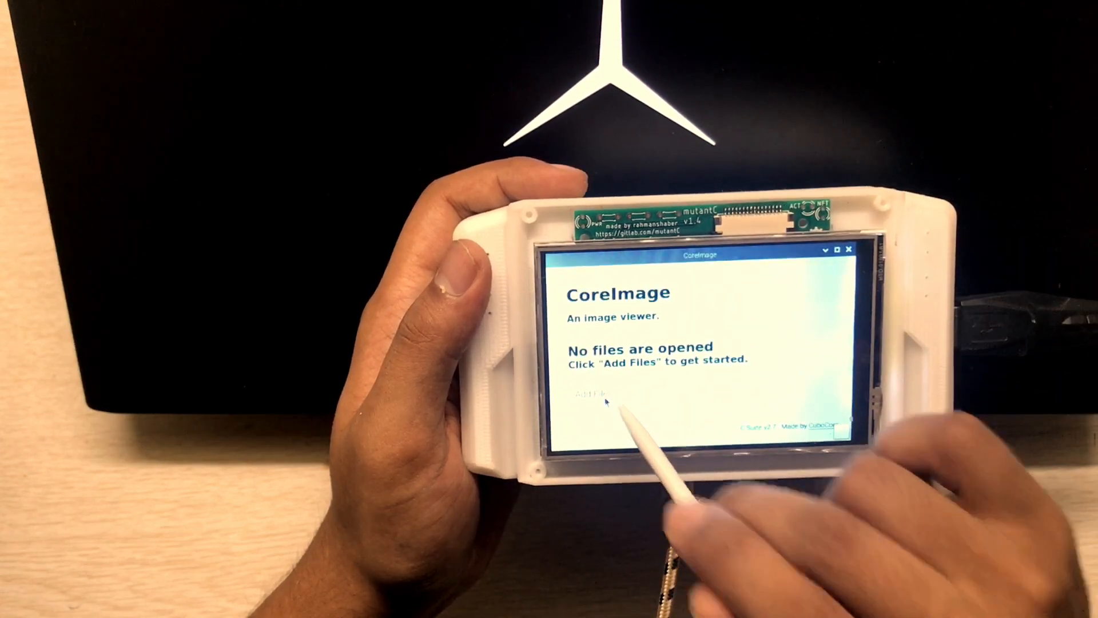
# View ram.svg and hdd.svg from Music > coreaction > system in CoreImage, then close it.
pyautogui.click(592, 394)
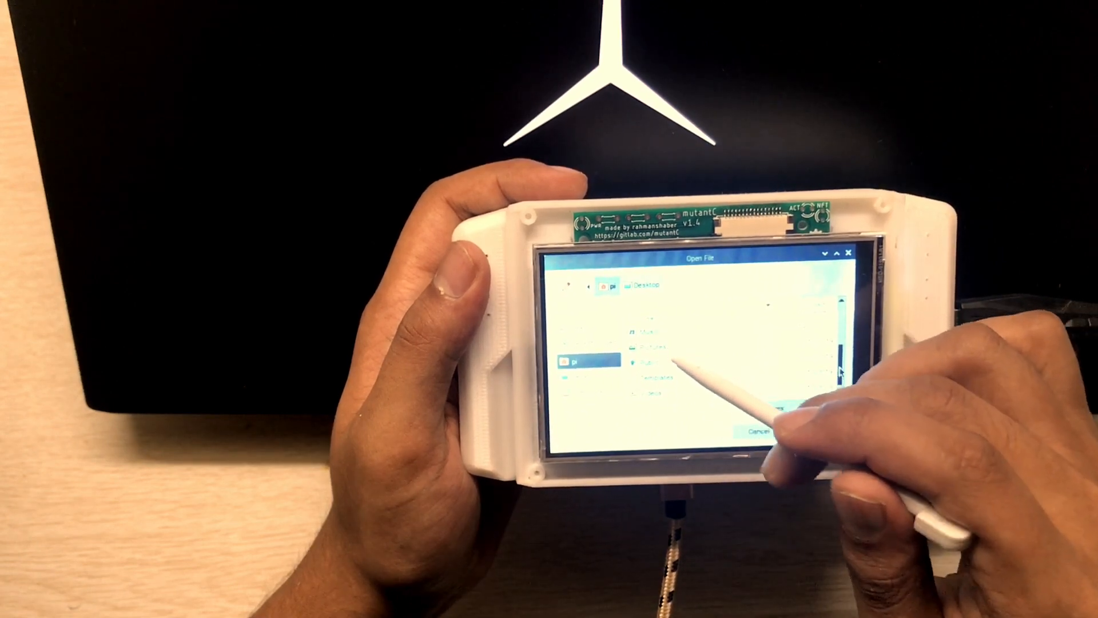
pyautogui.click(648, 347)
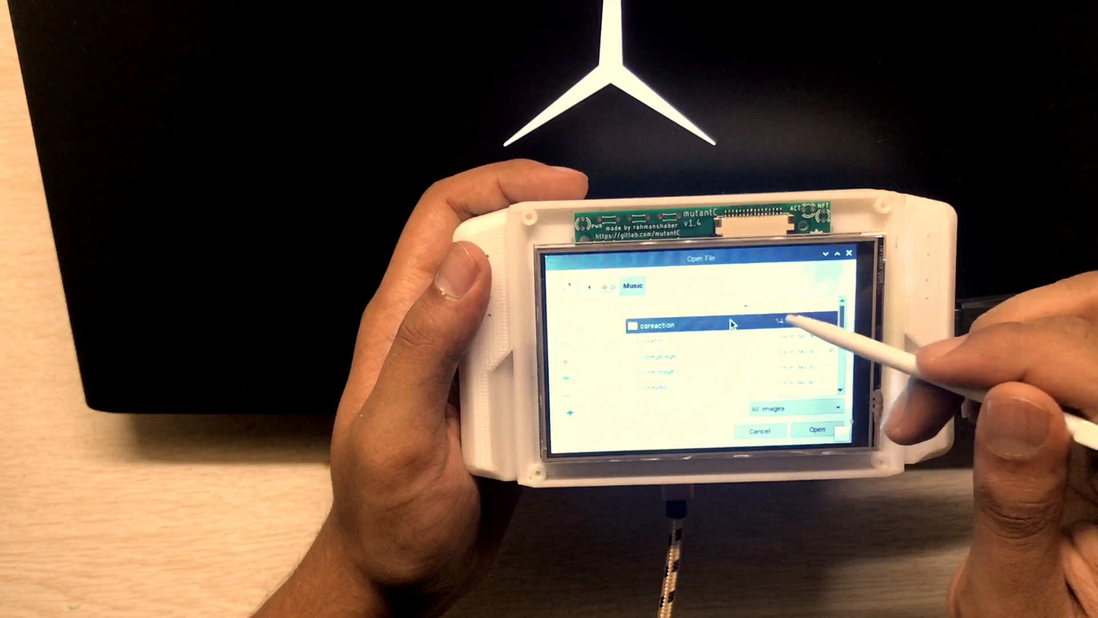
pyautogui.doubleClick(657, 324)
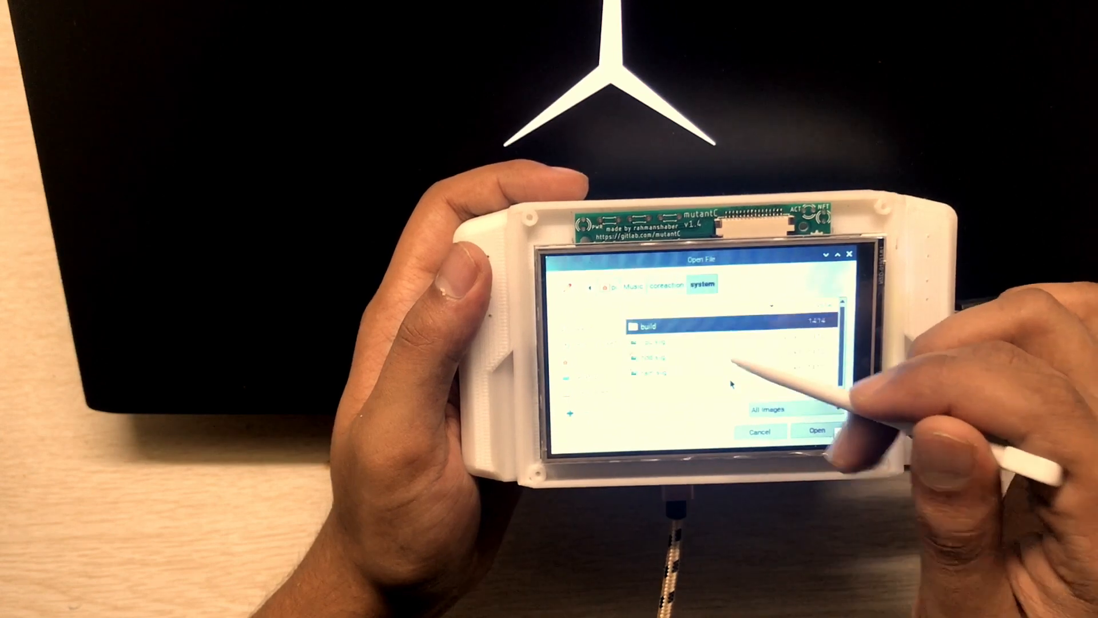
pyautogui.click(815, 430)
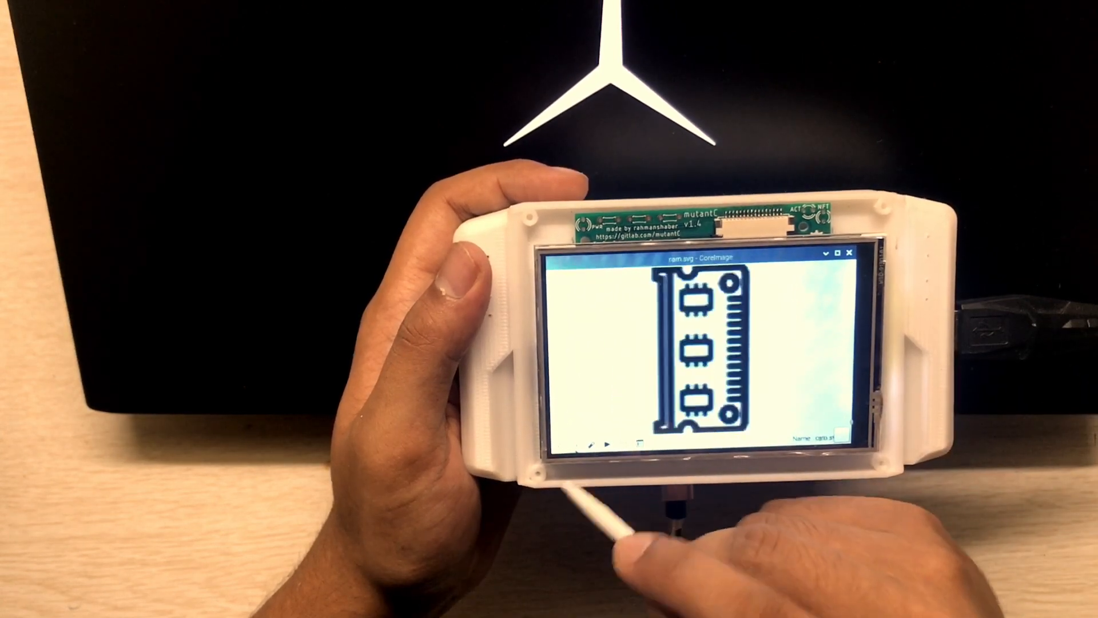
pyautogui.click(608, 443)
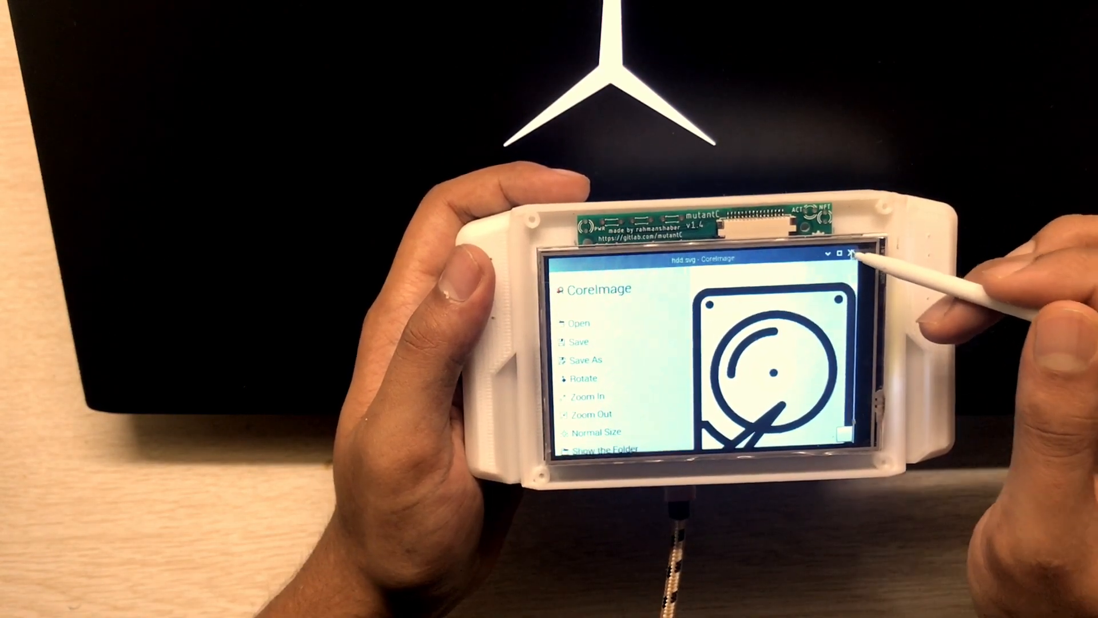
pyautogui.click(855, 252)
pyautogui.write('uname -')
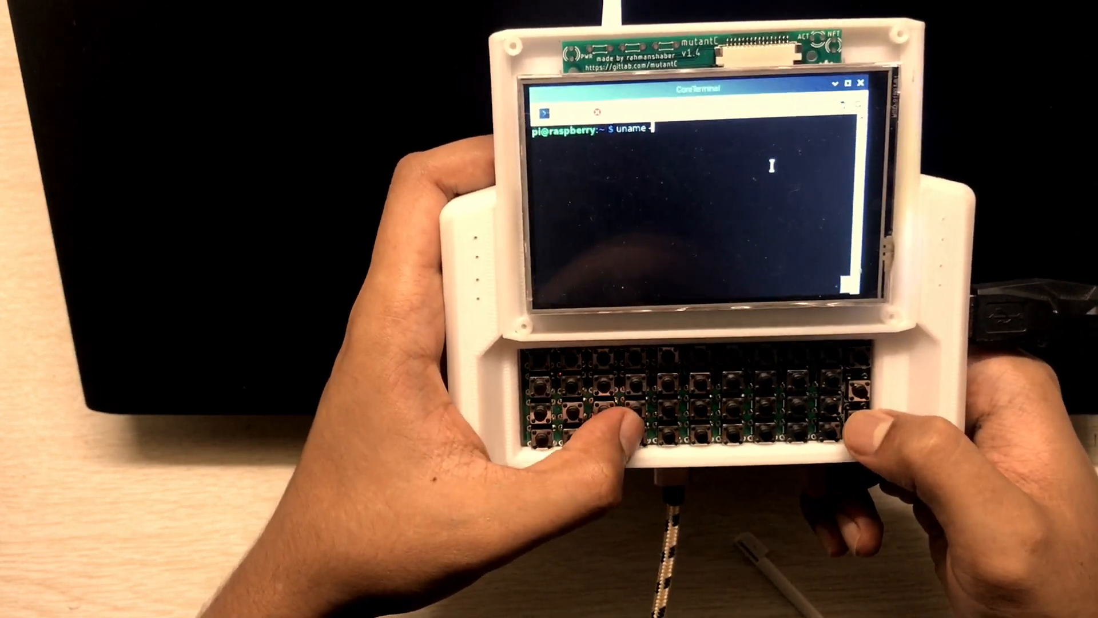
# Run 'uname -a' and then 'htop' in CoreTerminal.
pyautogui.write('a')
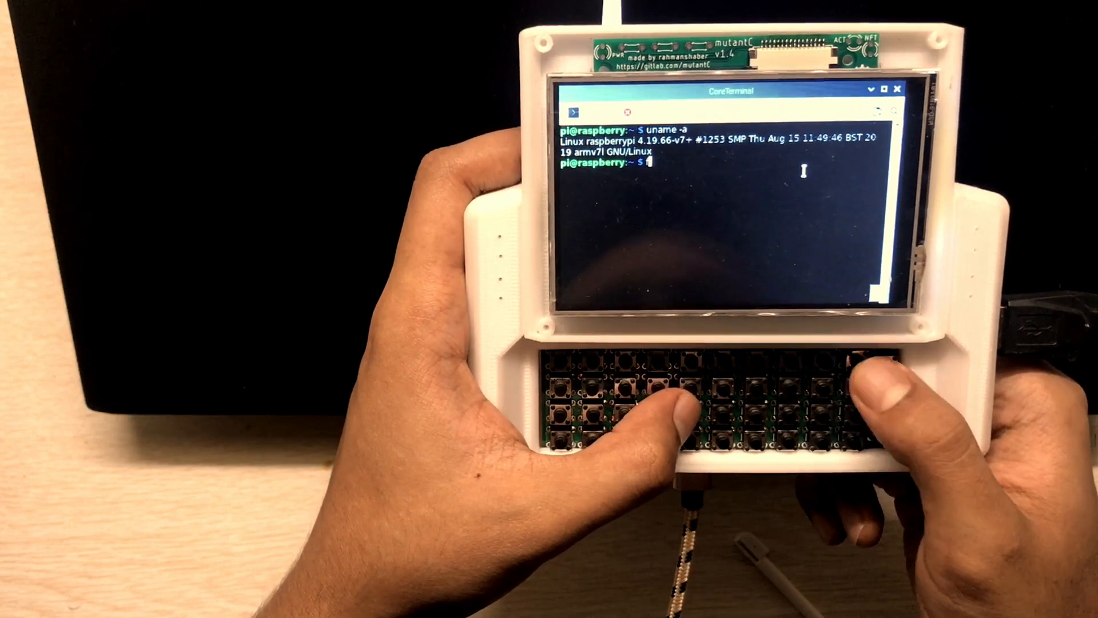
pyautogui.write('ht')
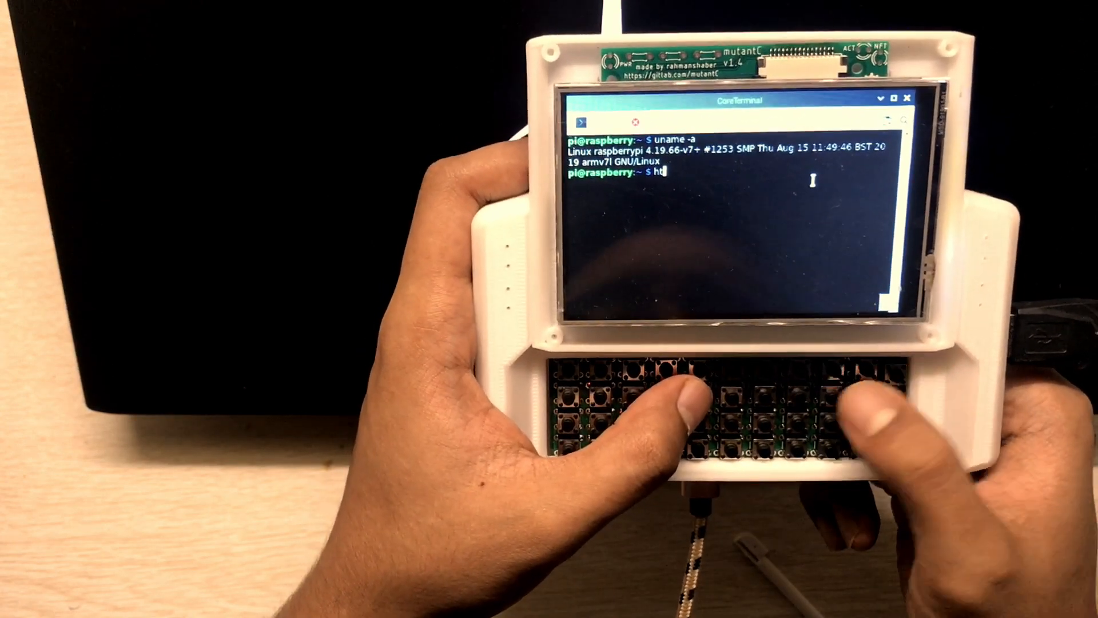
pyautogui.press('Enter')
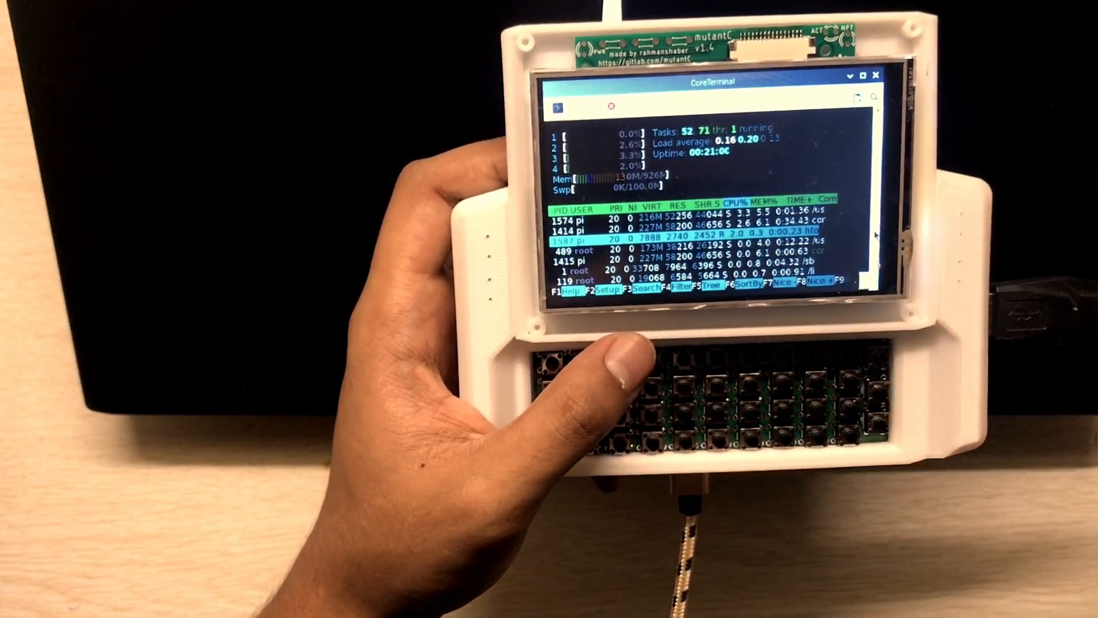
# Review htop's CPU, memory, uptime and process list, then tap the screen.
pyautogui.click(607, 289)
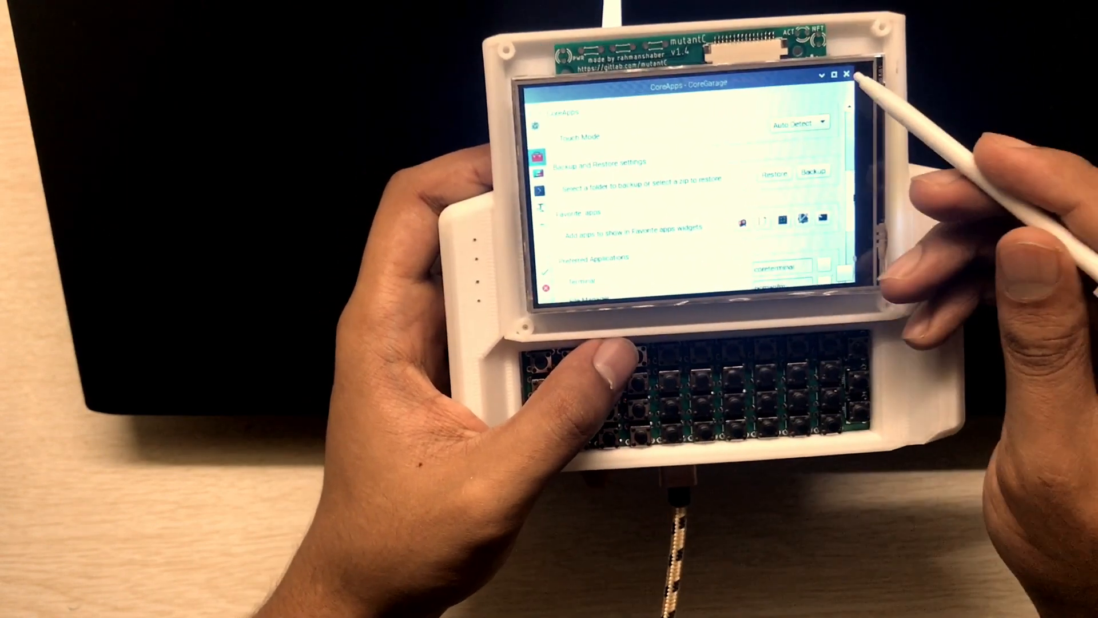
# Close CoreGarage after reviewing touch mode, backup/restore and preferred-app settings.
pyautogui.click(848, 73)
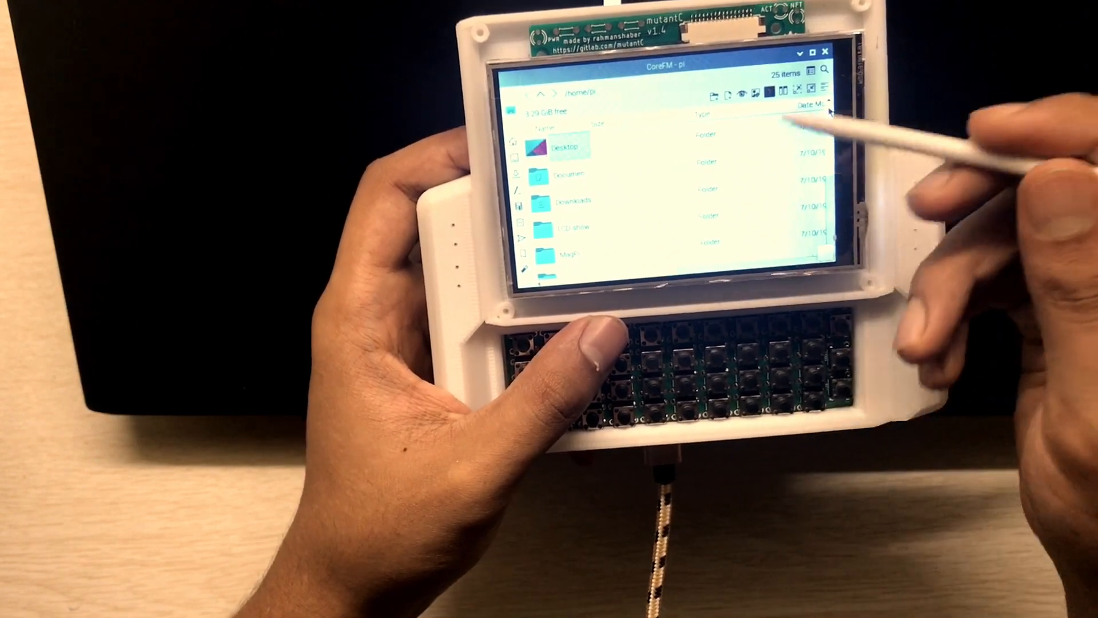
# Double-click the Date Modified column header in CoreFM's /home/pi listing.
pyautogui.doubleClick(567, 174)
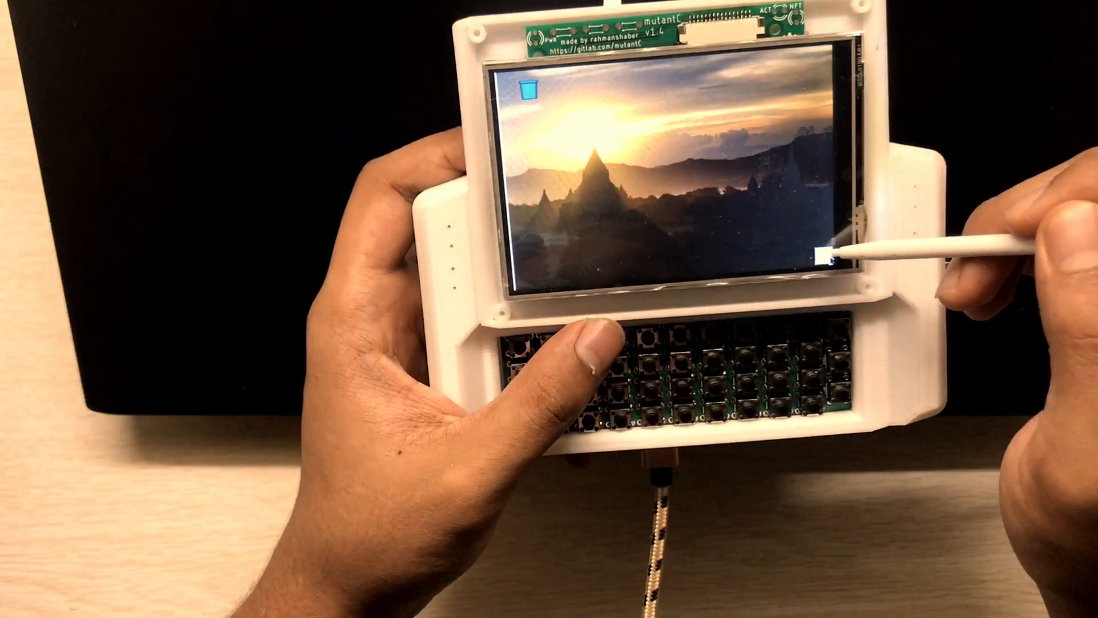
# Show the desktop, then bring up the next CoreApps window's bottom toolbar.
pyautogui.click(826, 253)
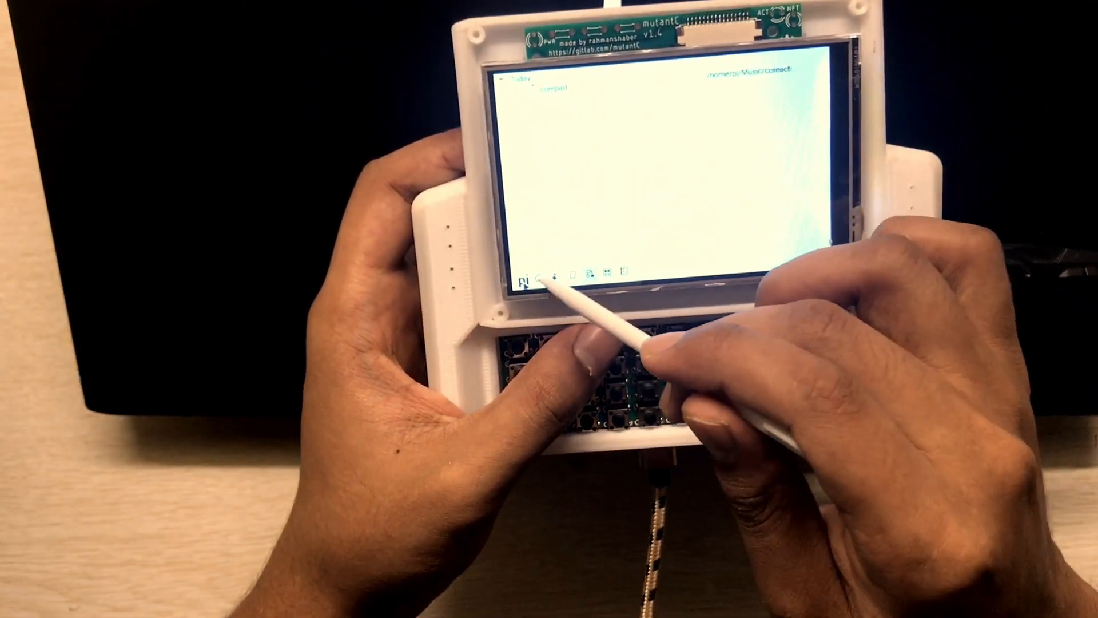
pyautogui.click(526, 275)
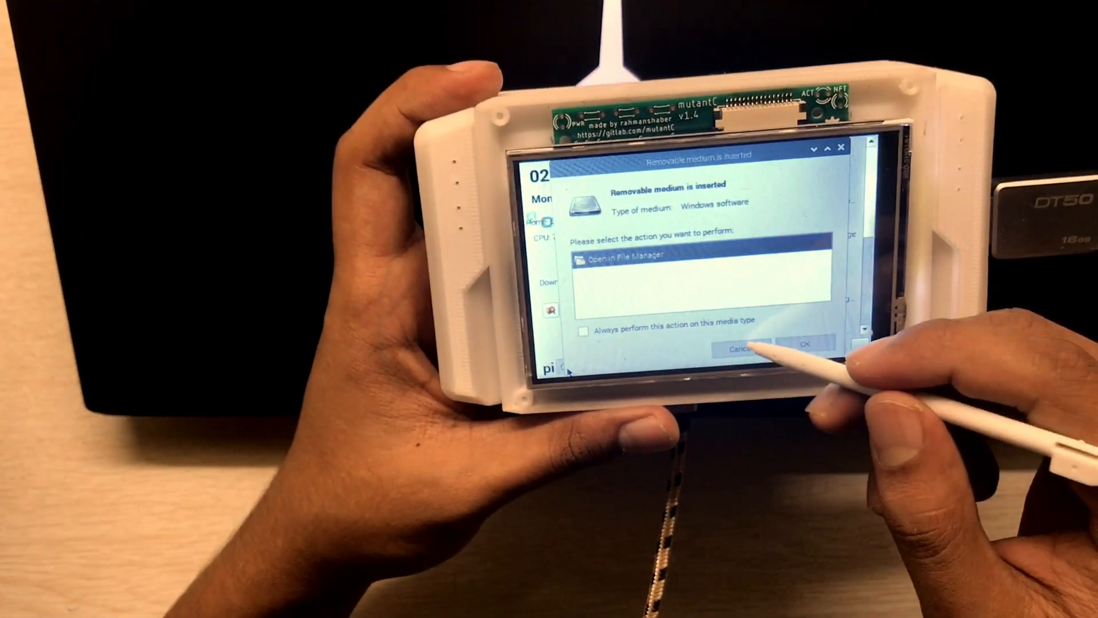
# Cancel the 'Removable medium is inserted' prompt for the USB stick in CoreStats.
pyautogui.click(805, 343)
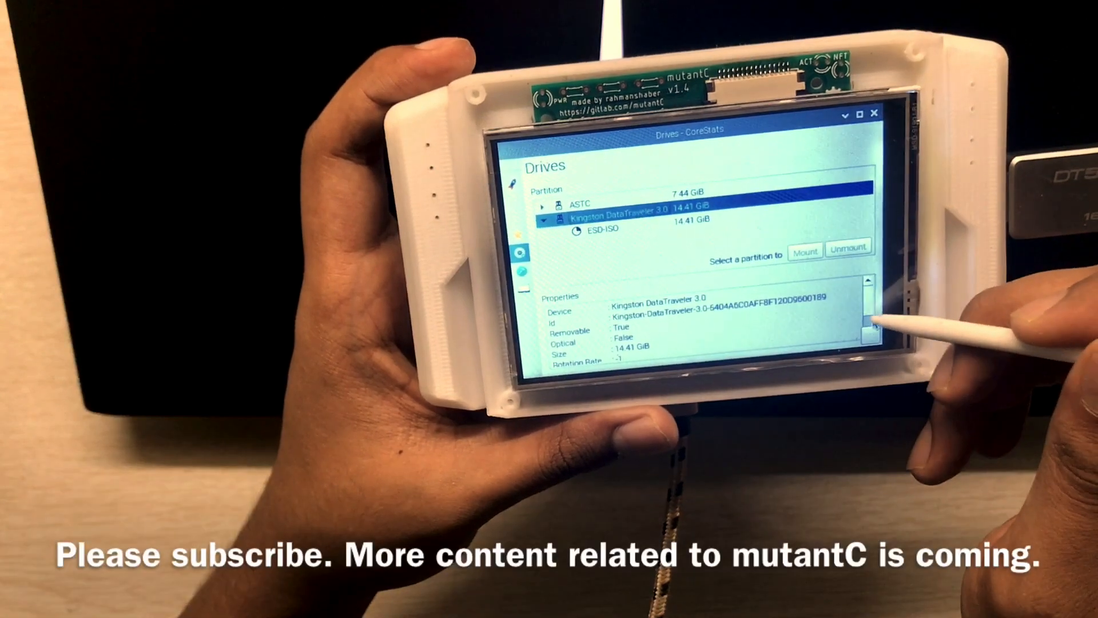
# Close CoreStats after reviewing the Kingston DataTraveler drive, returning to the launcher.
pyautogui.click(877, 113)
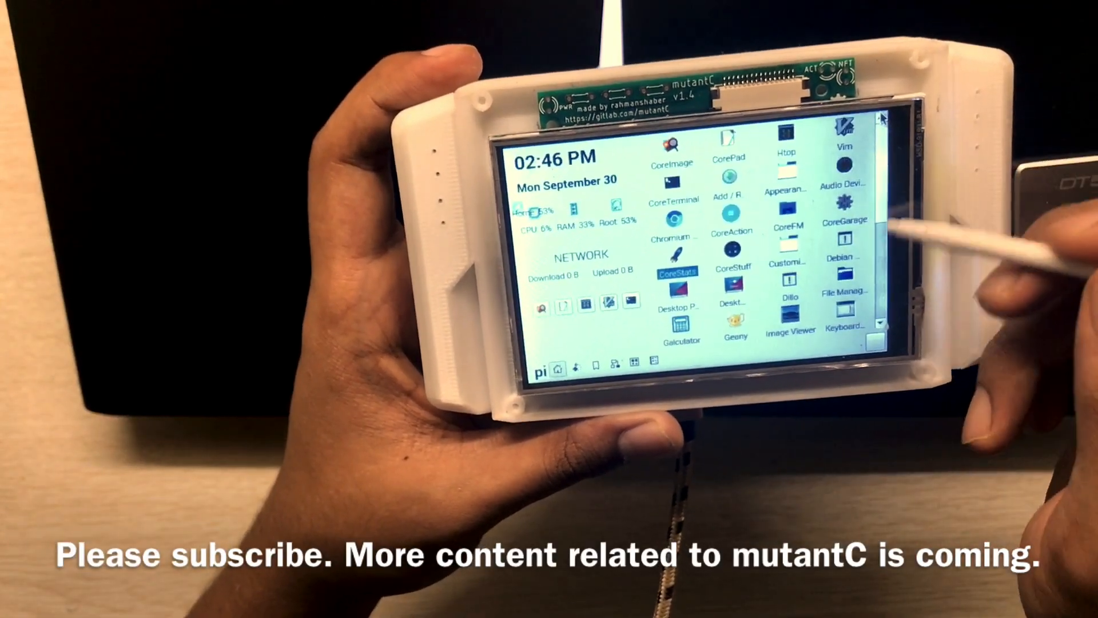